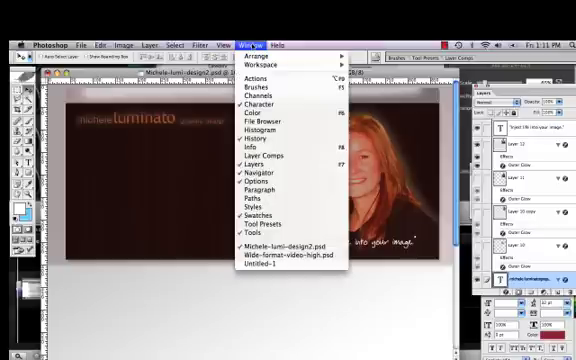
Step: Open the portrait photo and bring up its Image Size settings
{"action": "left_click", "coordinate": [264, 270]}
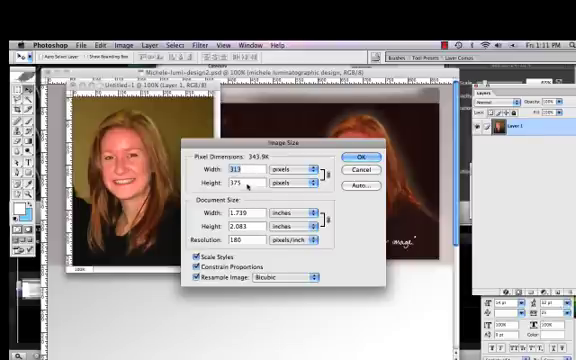
{"action": "mouse_move", "coordinate": [296, 184]}
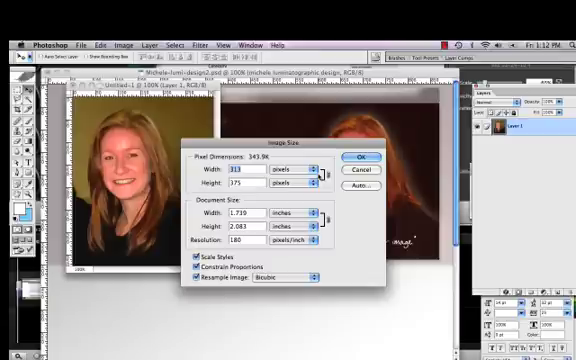
Step: Start a new blank transparent document for the 700×300 banner
{"action": "left_click", "coordinate": [364, 156]}
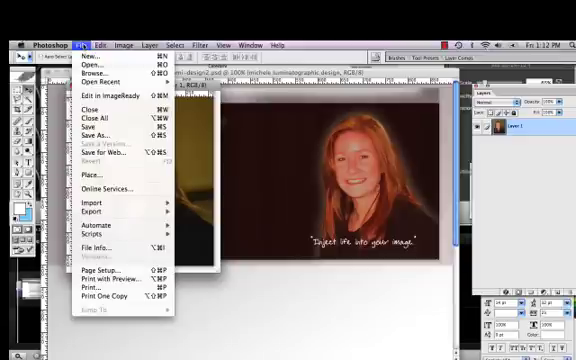
{"action": "mouse_move", "coordinate": [90, 60]}
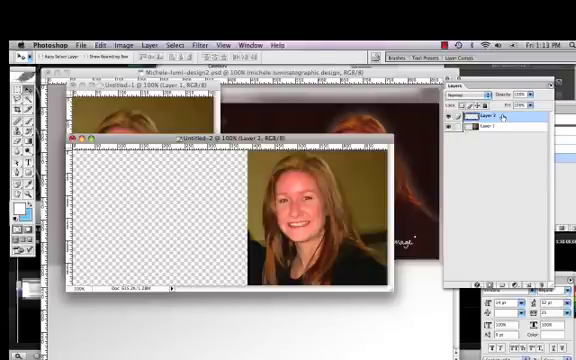
Step: Bring up the Color Picker for the foreground colour swatch
{"action": "left_click", "coordinate": [500, 128]}
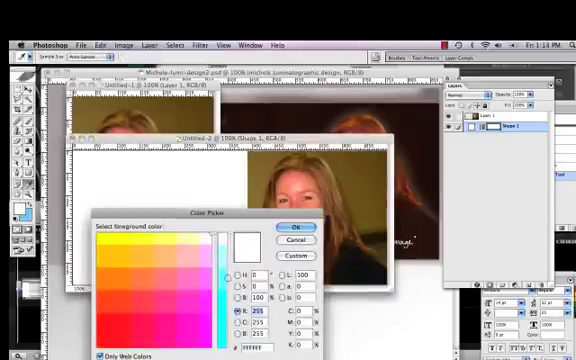
Step: Confirm the foreground colour and apply a blue-grey Gradient Overlay to the banner
{"action": "left_click", "coordinate": [288, 228]}
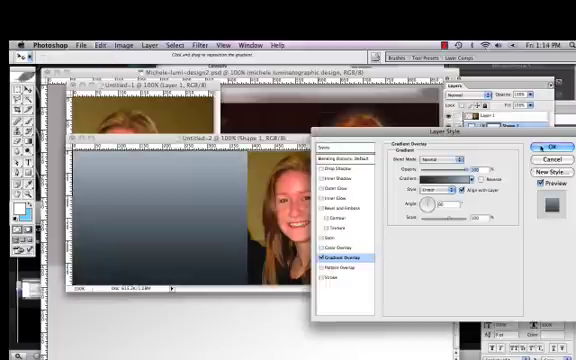
{"action": "left_click", "coordinate": [538, 148]}
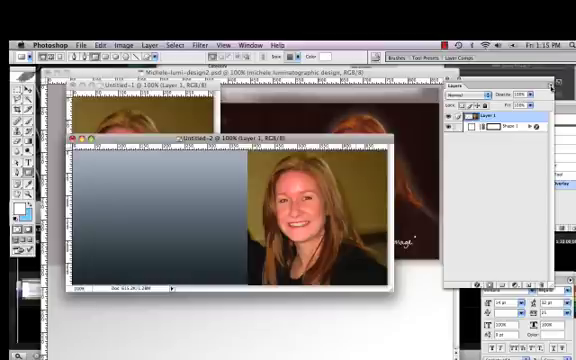
Step: Duplicate the portrait photo layer into the gradient banner document
{"action": "left_click", "coordinate": [548, 88]}
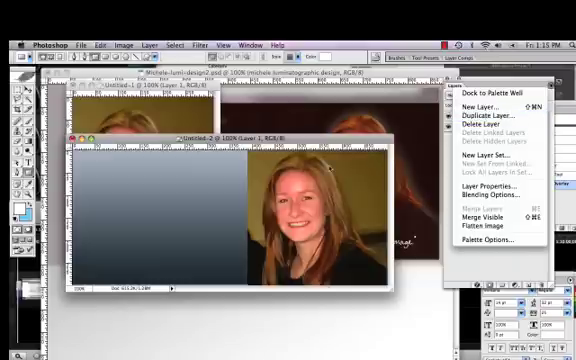
{"action": "left_click", "coordinate": [482, 116]}
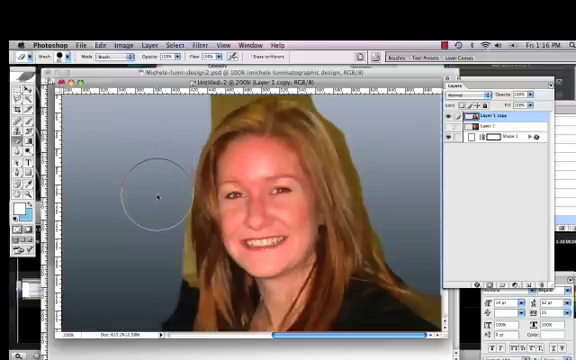
{"action": "mouse_move", "coordinate": [160, 216]}
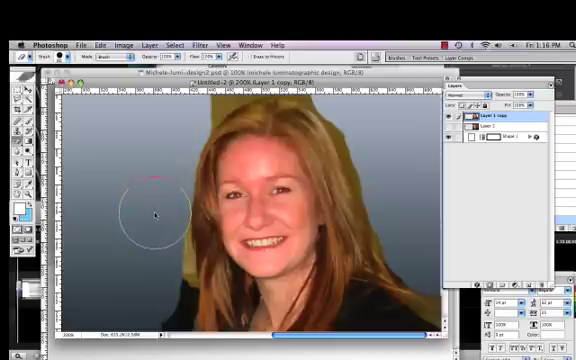
{"action": "mouse_move", "coordinate": [170, 130]}
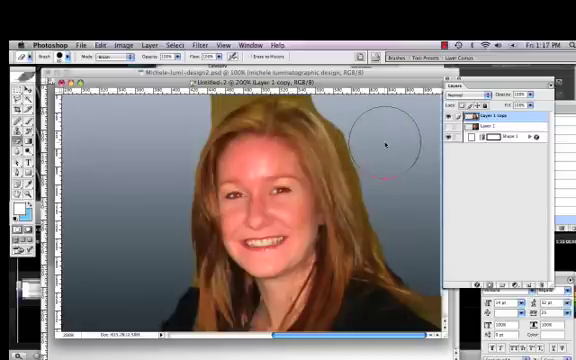
{"action": "mouse_move", "coordinate": [370, 136]}
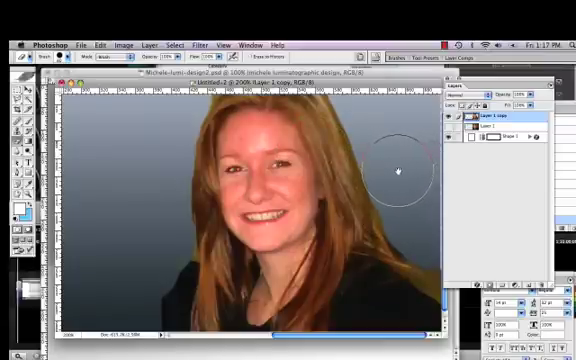
{"action": "mouse_move", "coordinate": [390, 150]}
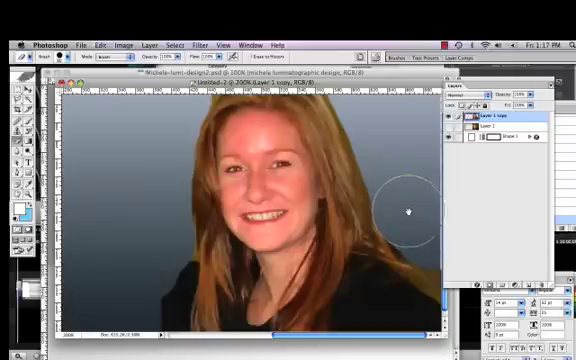
{"action": "mouse_move", "coordinate": [158, 244]}
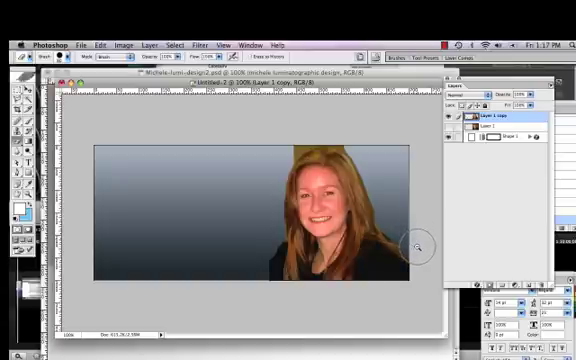
{"action": "mouse_move", "coordinate": [348, 132]}
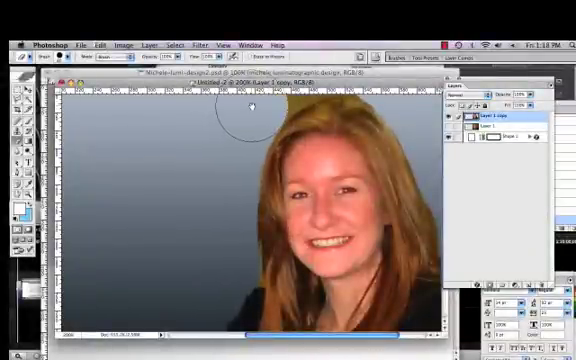
{"action": "mouse_move", "coordinate": [208, 268]}
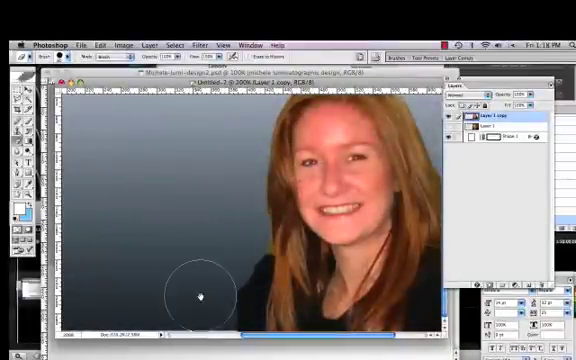
{"action": "mouse_move", "coordinate": [204, 308]}
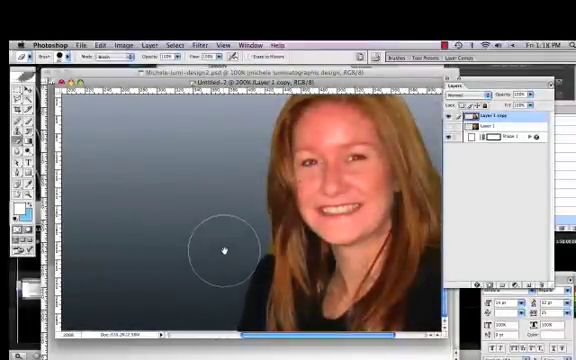
{"action": "mouse_move", "coordinate": [232, 218]}
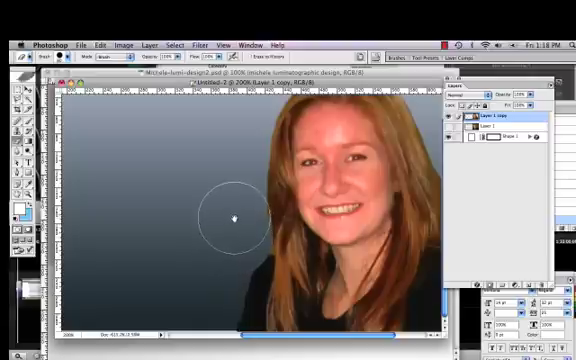
{"action": "mouse_move", "coordinate": [228, 248]}
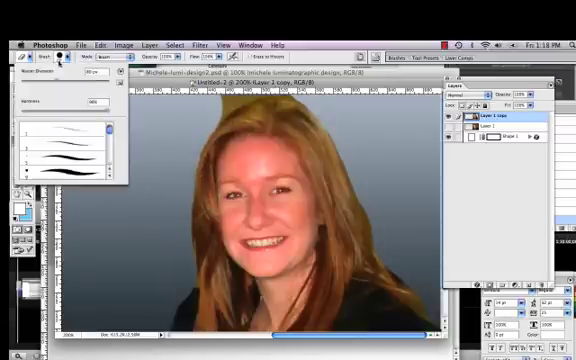
{"action": "mouse_move", "coordinate": [210, 104]}
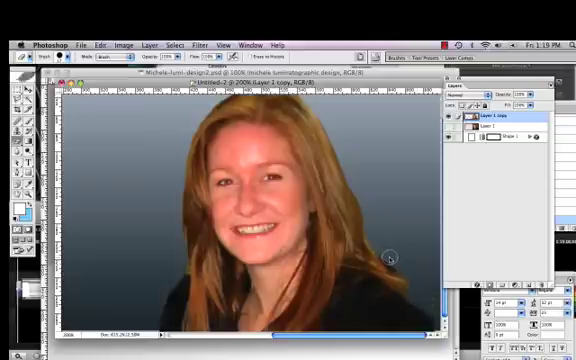
{"action": "mouse_move", "coordinate": [416, 276]}
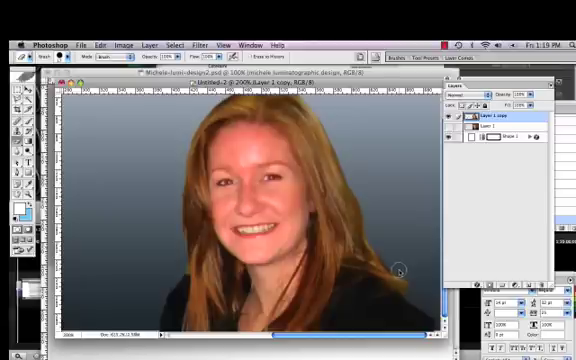
{"action": "mouse_move", "coordinate": [404, 284]}
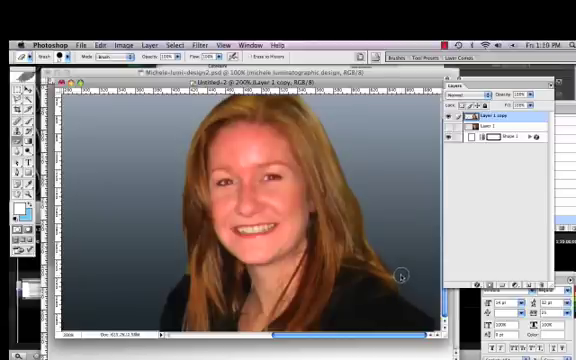
{"action": "mouse_move", "coordinate": [384, 248]}
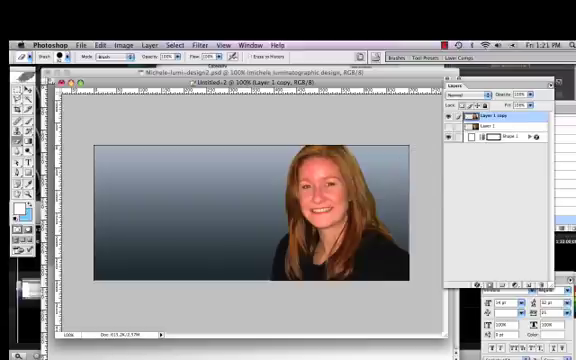
{"action": "mouse_move", "coordinate": [514, 116]}
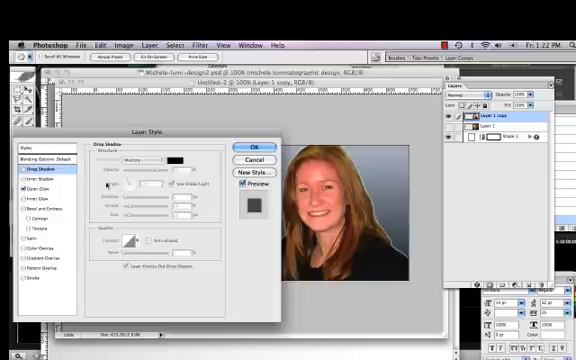
Step: Apply an Outer Glow layer style to the cut-out portrait
{"action": "left_click", "coordinate": [40, 188]}
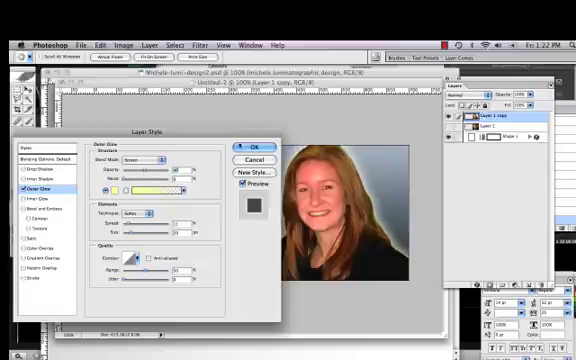
{"action": "left_click", "coordinate": [256, 146]}
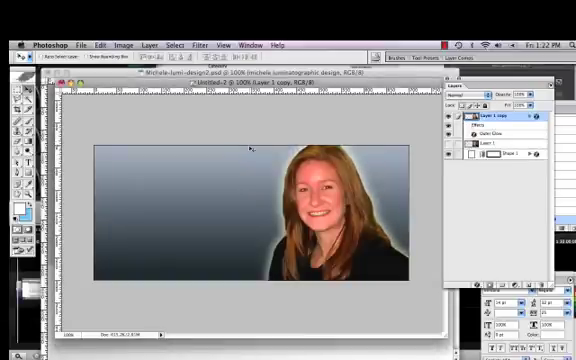